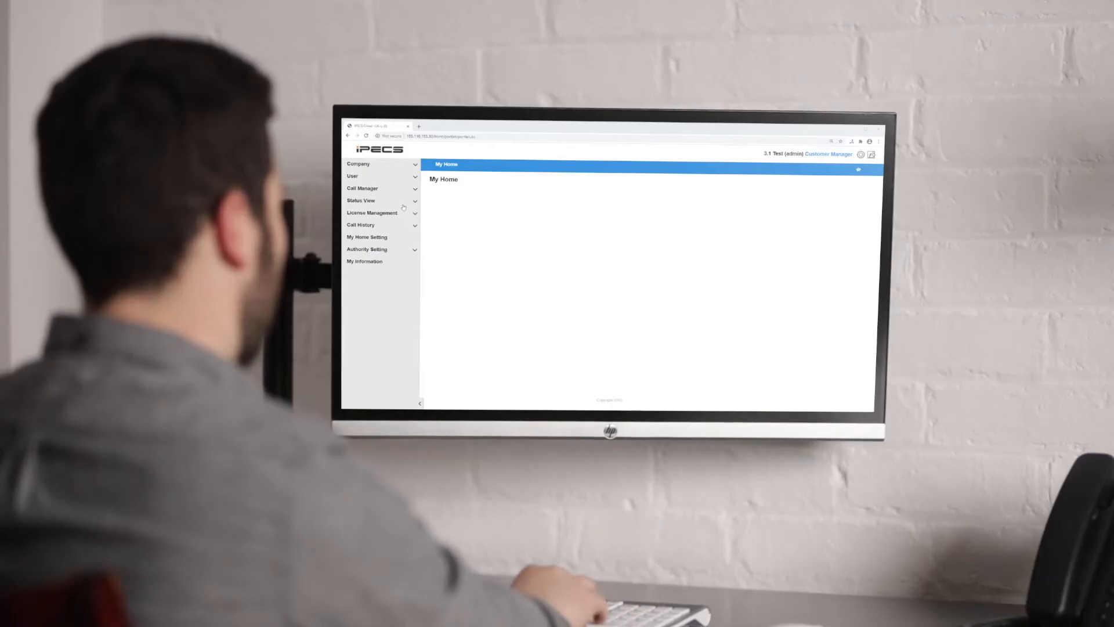
- Expand the Status View section in the left sidebar
click(360, 200)
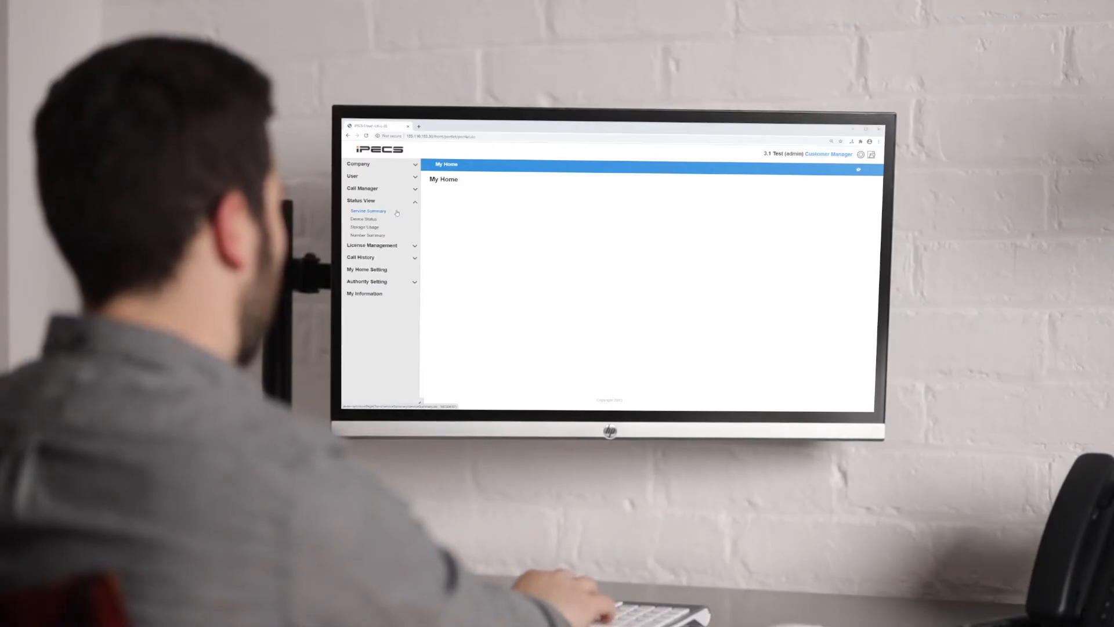
- View the Service Summary's second page, services 11–20 of 24
click(368, 211)
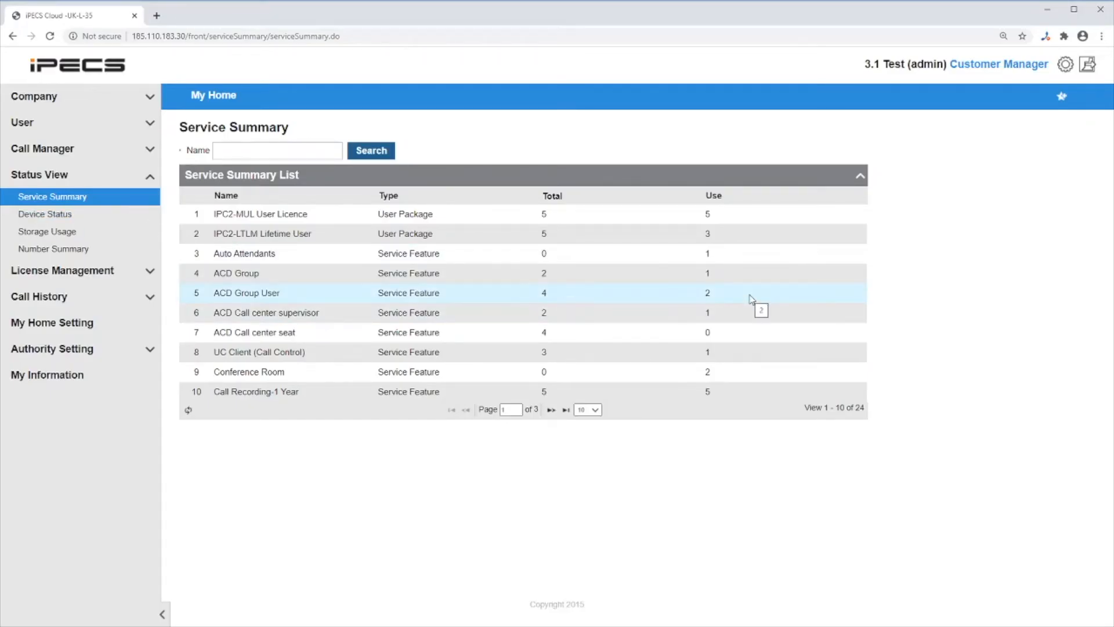
click(552, 410)
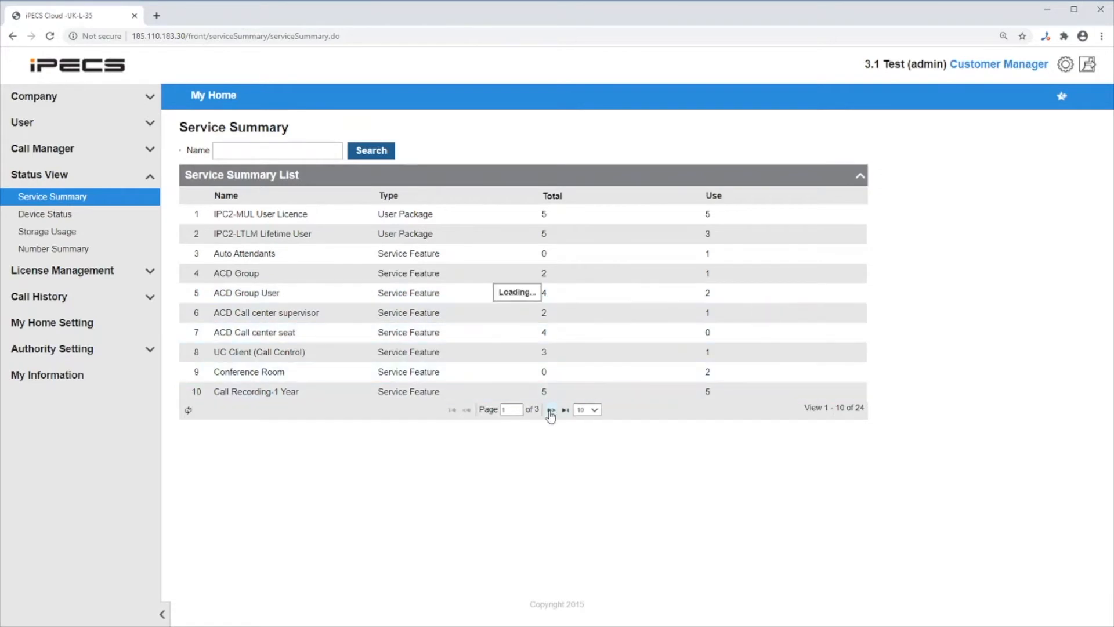
click(550, 410)
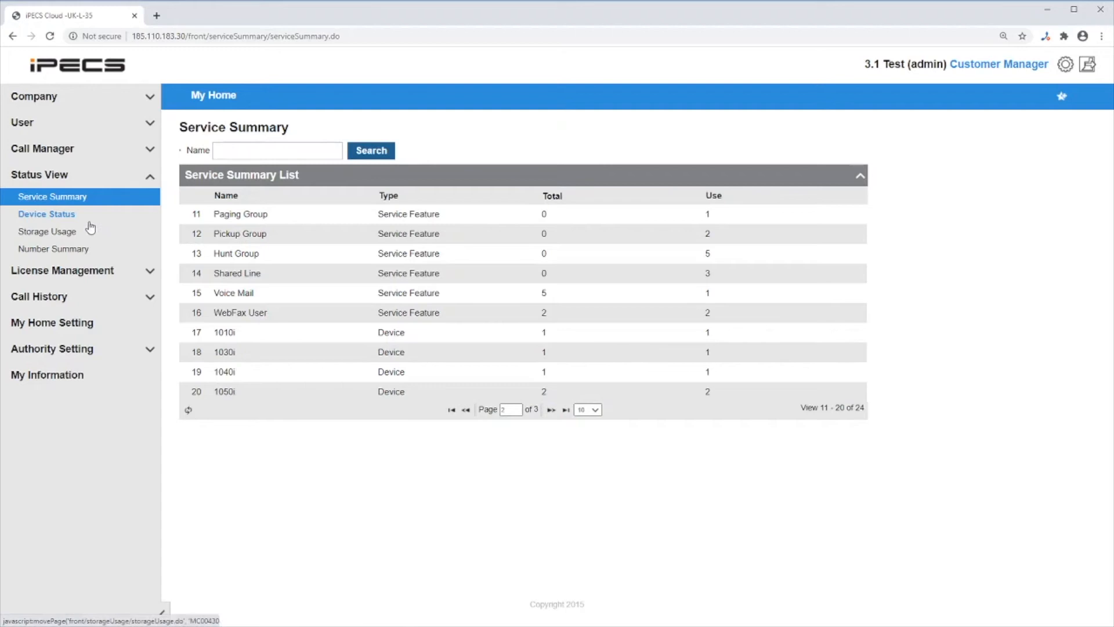
- Review the nine-phone Device Status list, then move to Storage Usage
click(45, 214)
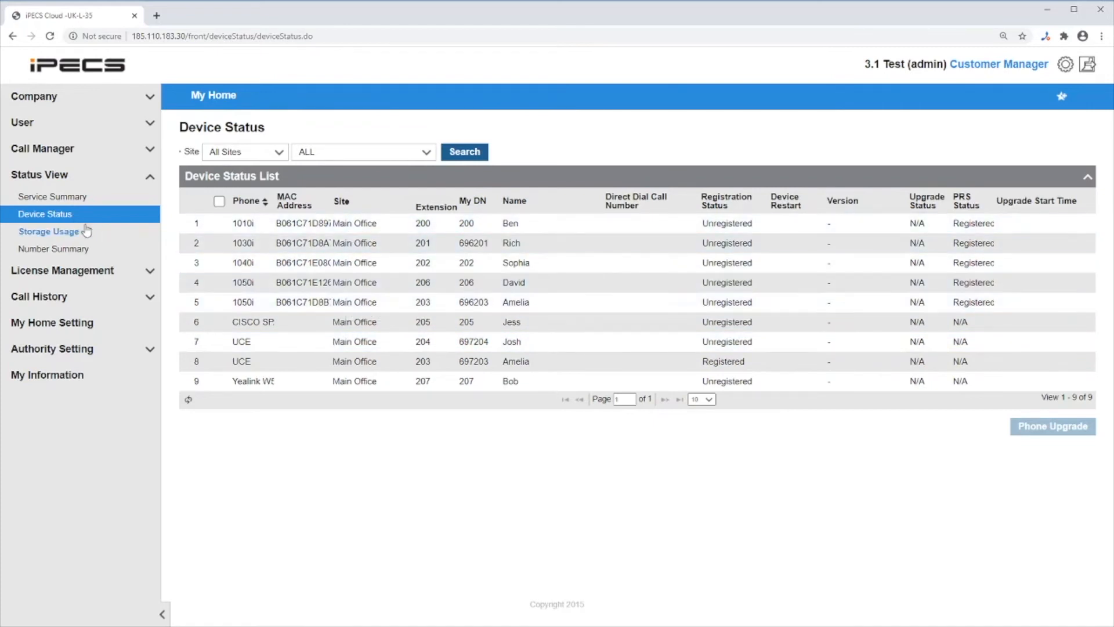
click(48, 231)
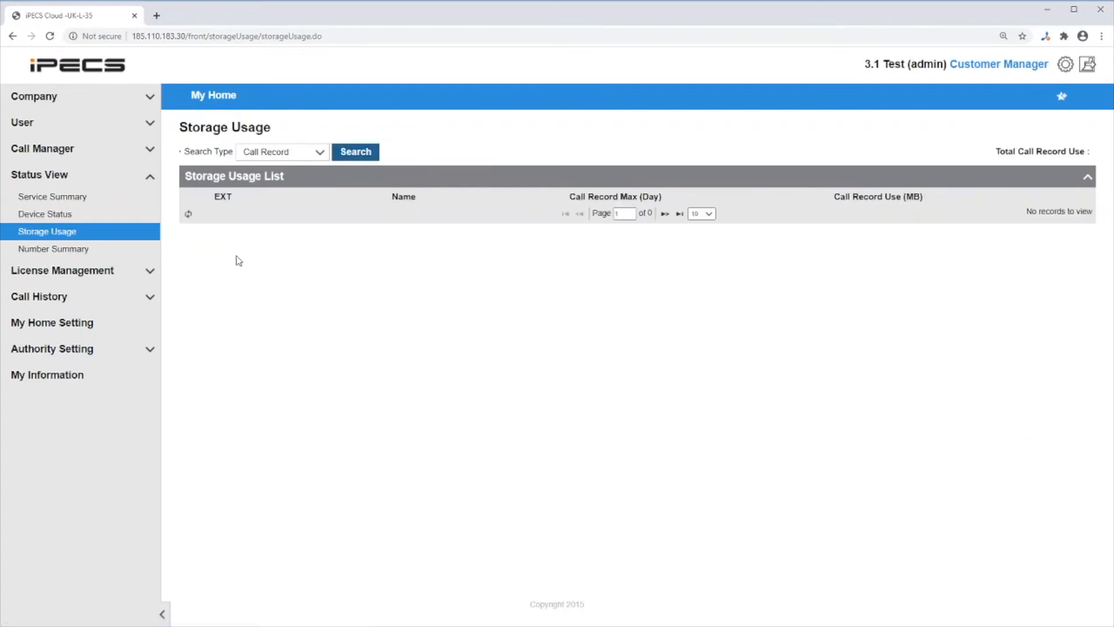
- Search call-record storage for five extensions, then Voice Mail storage for all nine
click(355, 150)
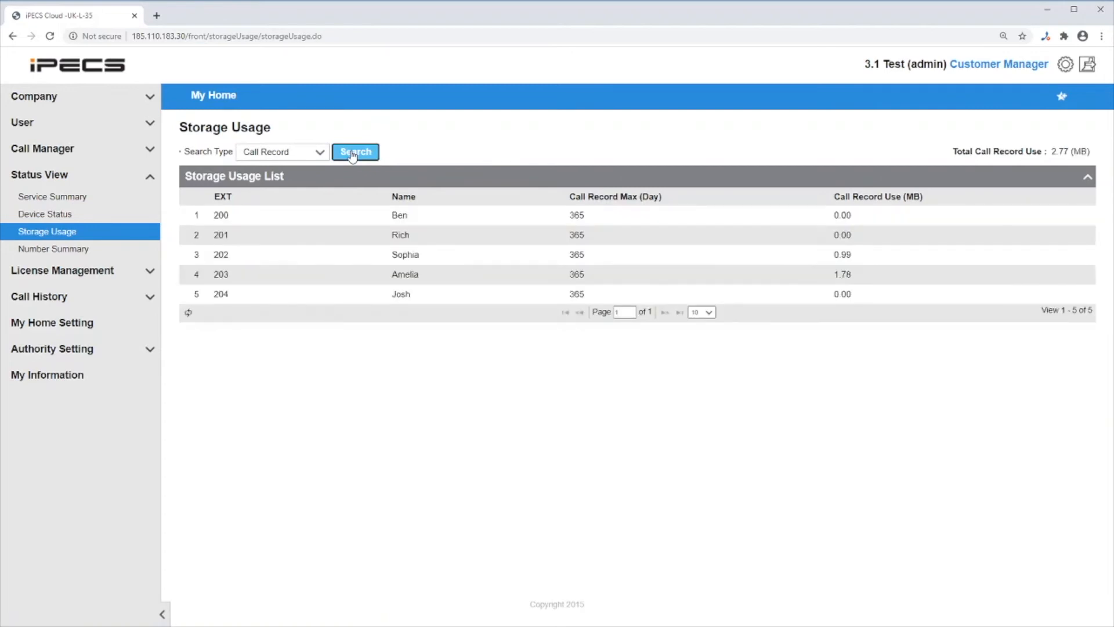
click(282, 151)
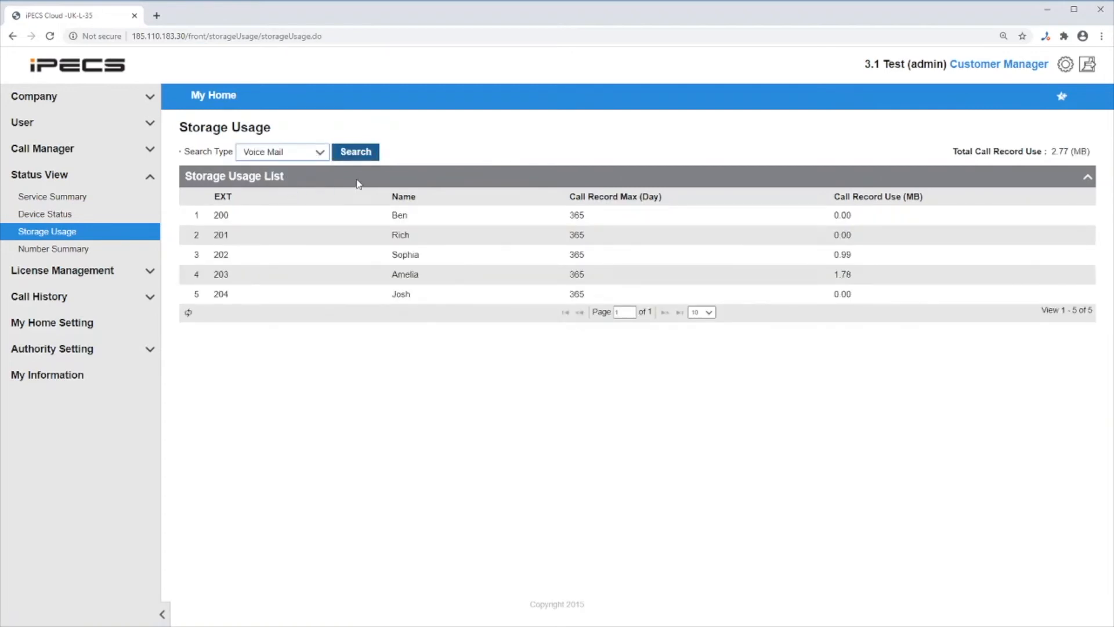
click(355, 151)
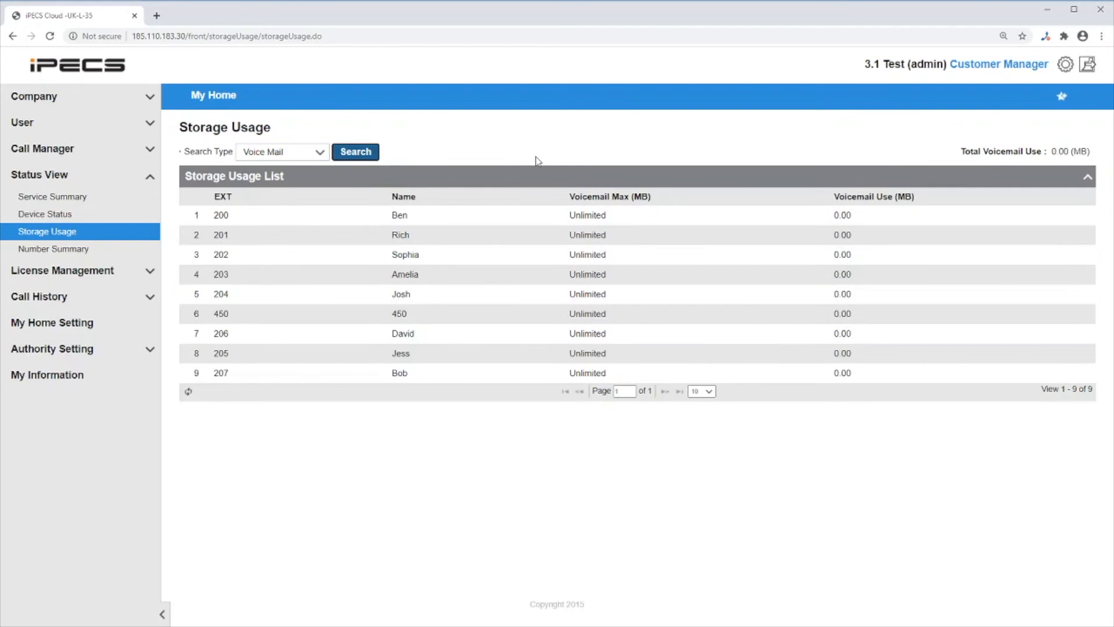
click(54, 249)
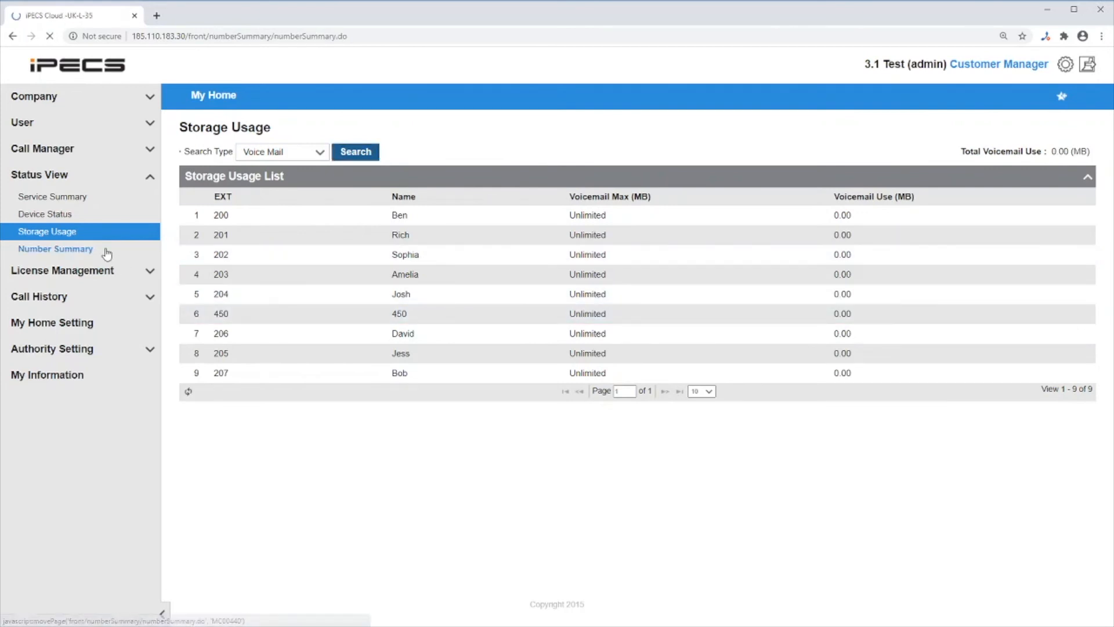
- Page the Number Summary to its third page, entries 21–30 (feature codes 502–511)
click(56, 249)
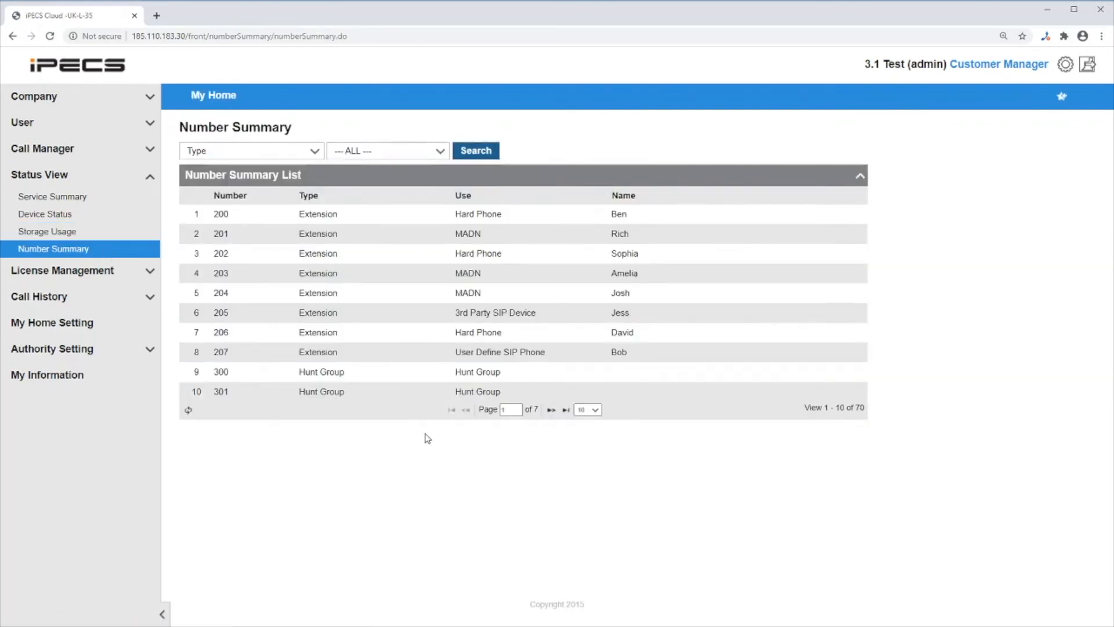
click(552, 409)
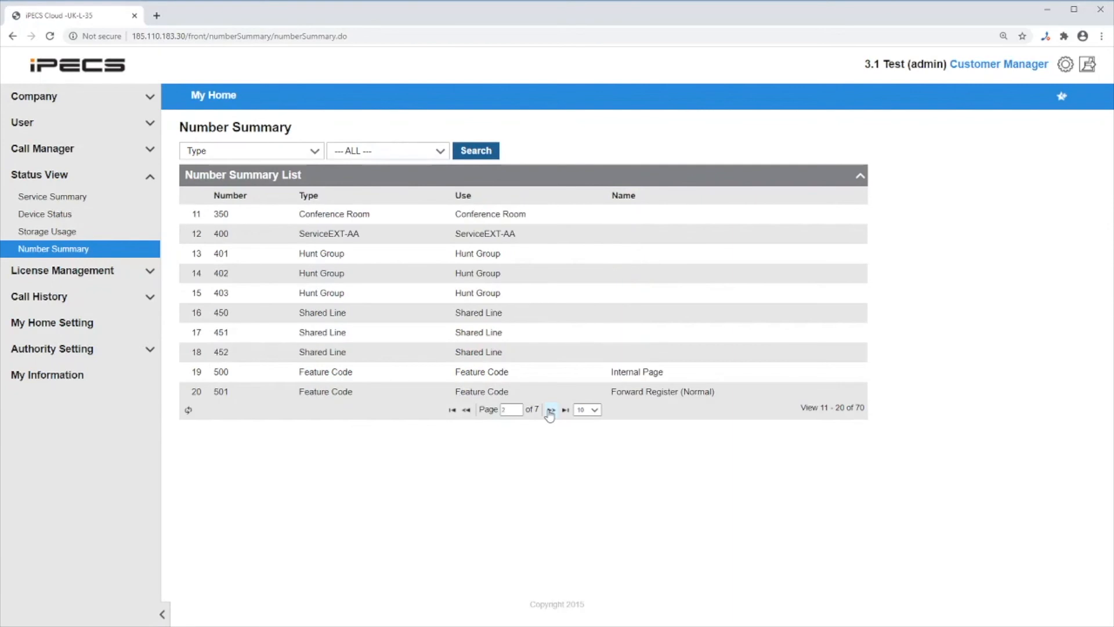
click(551, 409)
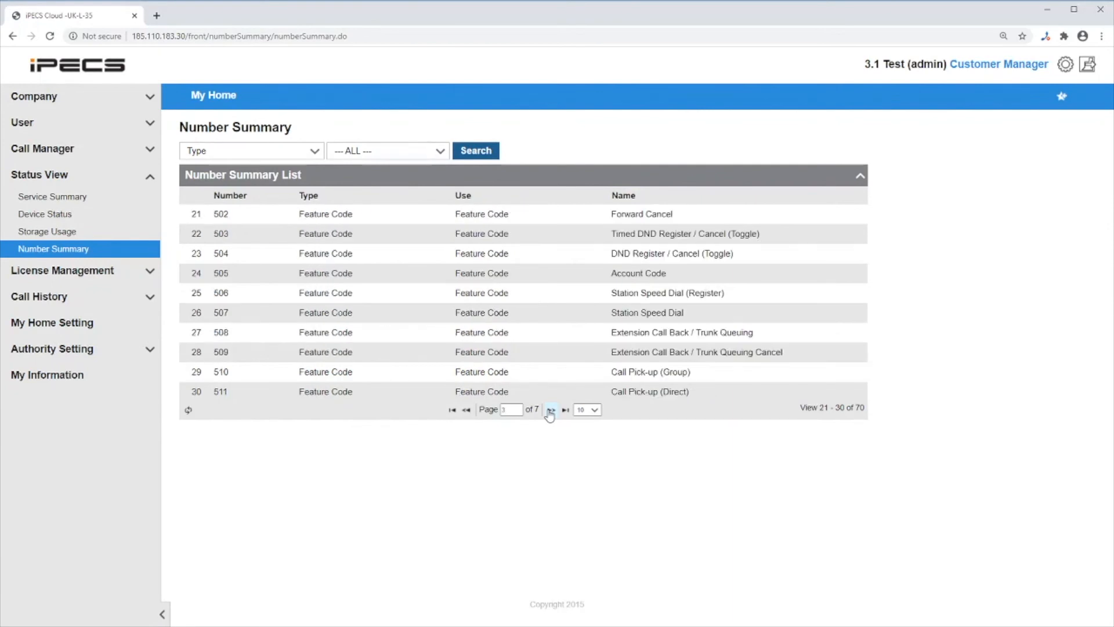